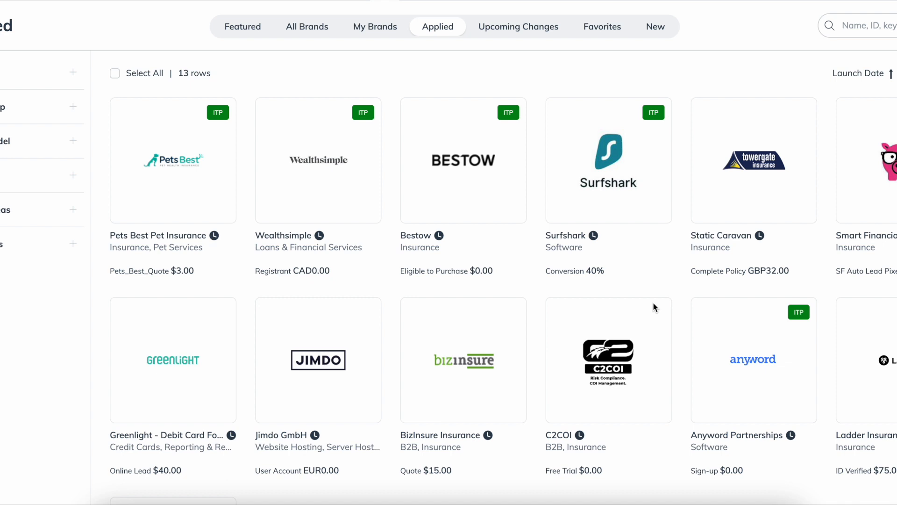
{"action": "mouse_move", "coordinate": [649, 301]}
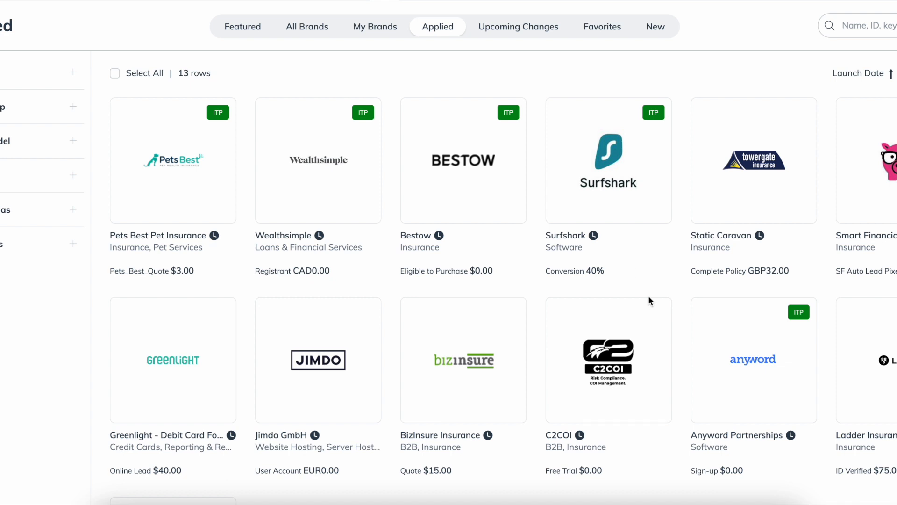
{"action": "mouse_move", "coordinate": [374, 26]}
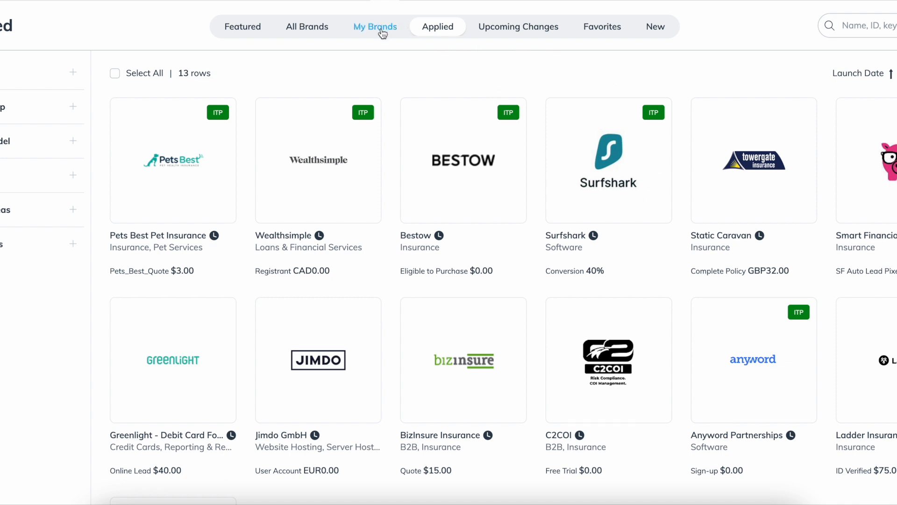
{"action": "mouse_move", "coordinate": [513, 157]}
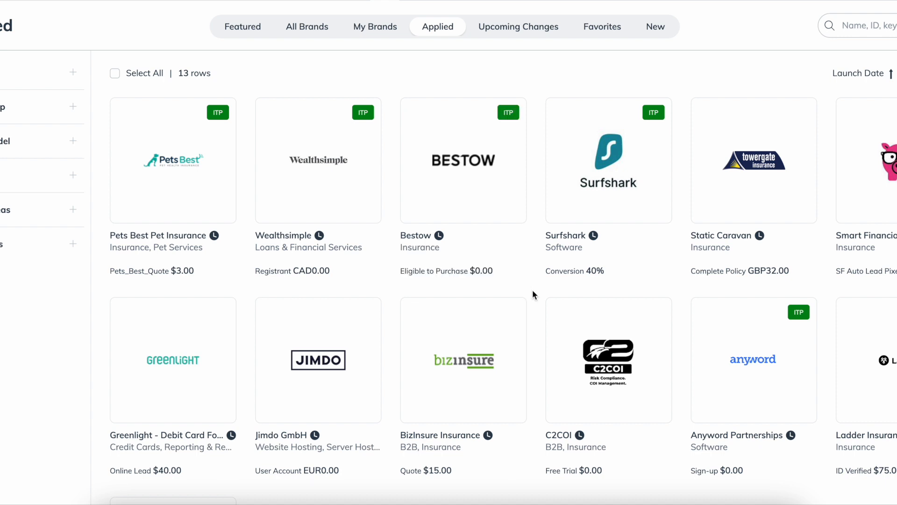
{"action": "mouse_move", "coordinate": [668, 283]}
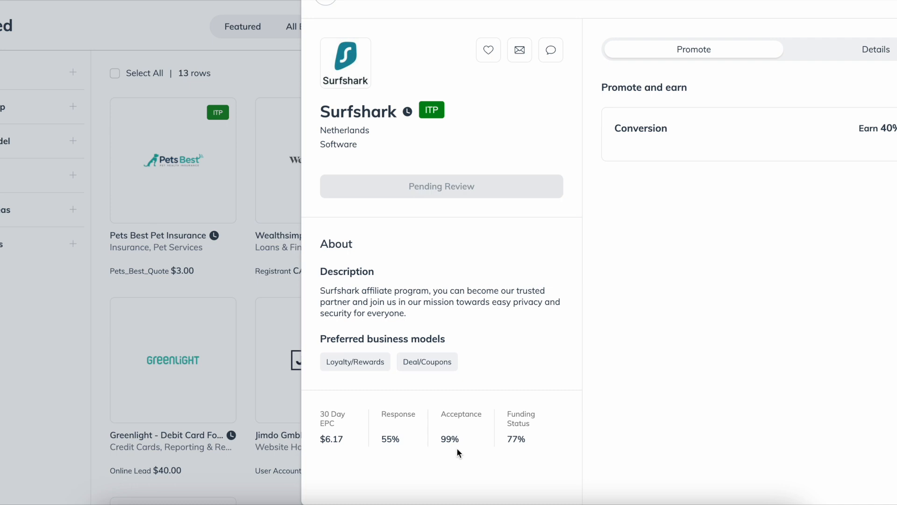
{"action": "mouse_move", "coordinate": [392, 155]}
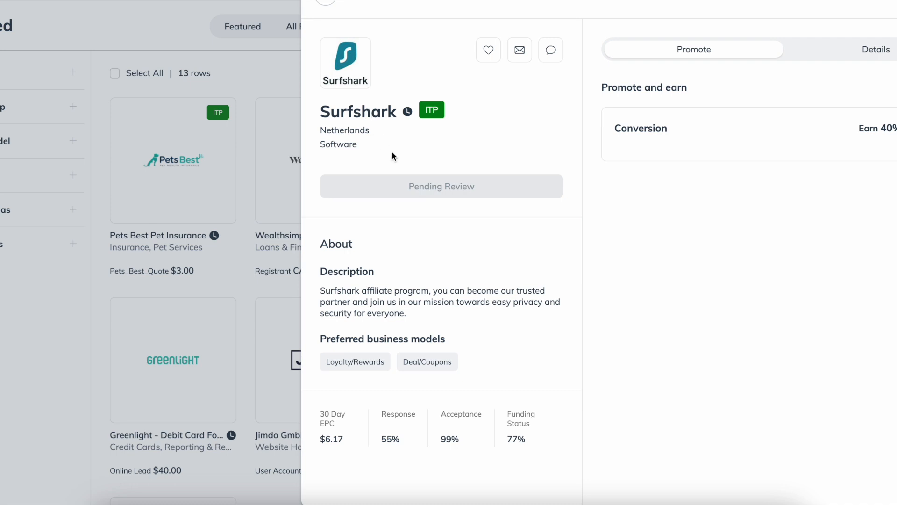
{"action": "mouse_move", "coordinate": [449, 197]}
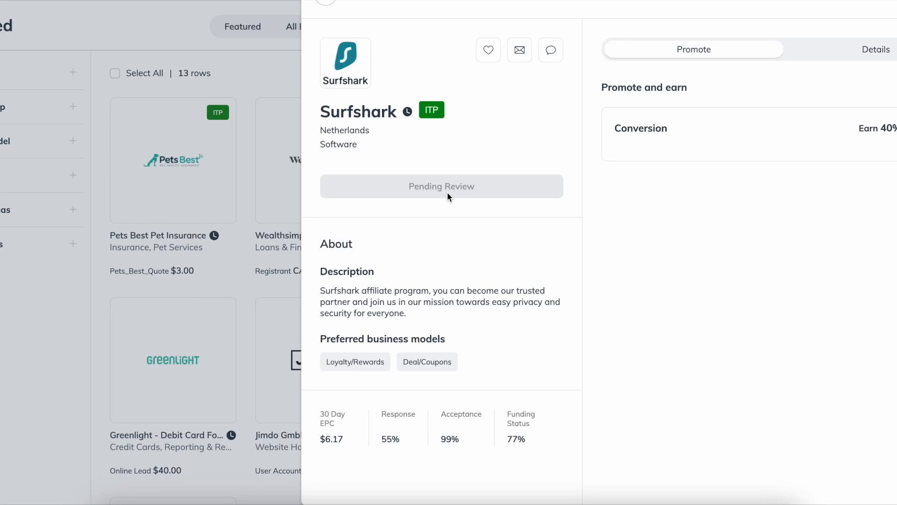
{"action": "mouse_move", "coordinate": [517, 126]}
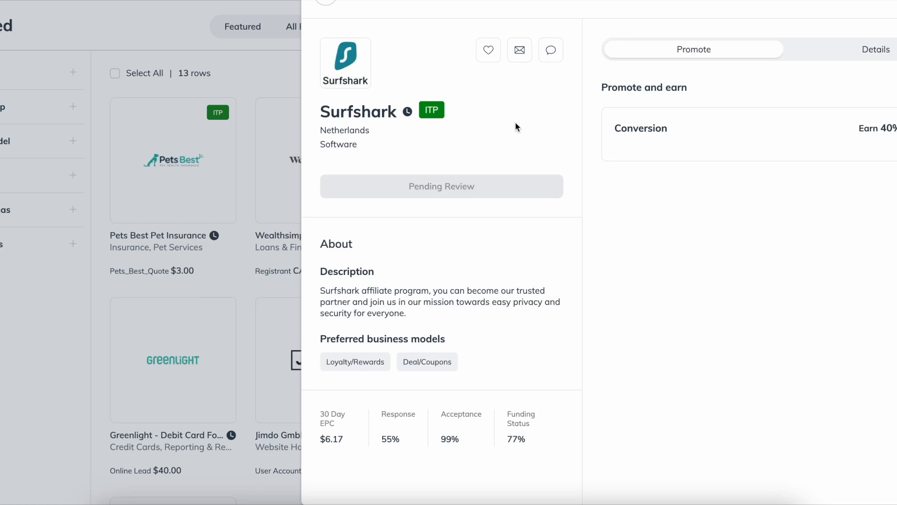
{"action": "mouse_move", "coordinate": [520, 50]}
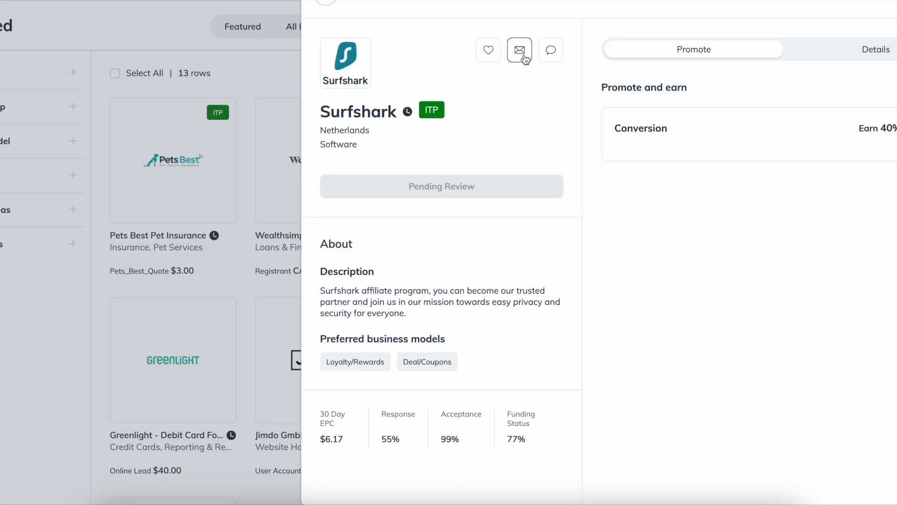
Start an email to the Surfshark brand via the envelope icon in its panel header
{"action": "left_click", "coordinate": [518, 50]}
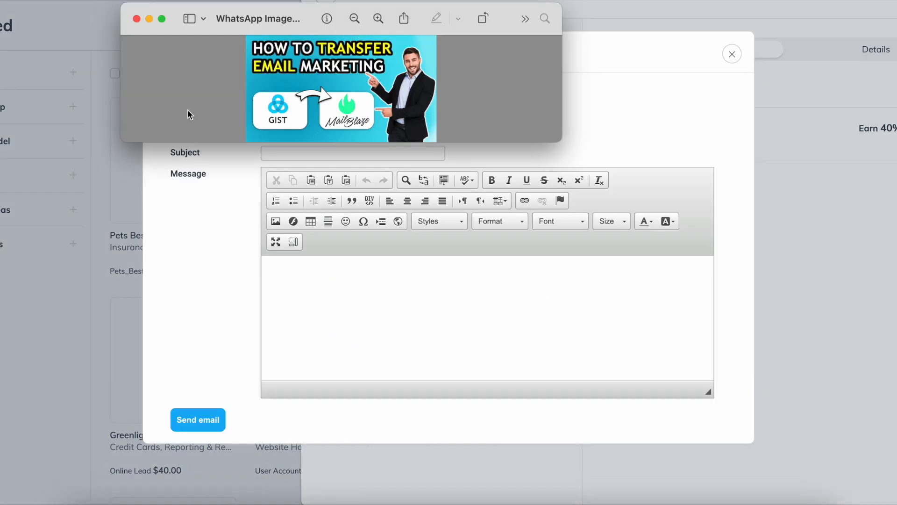
{"action": "mouse_move", "coordinate": [196, 241]}
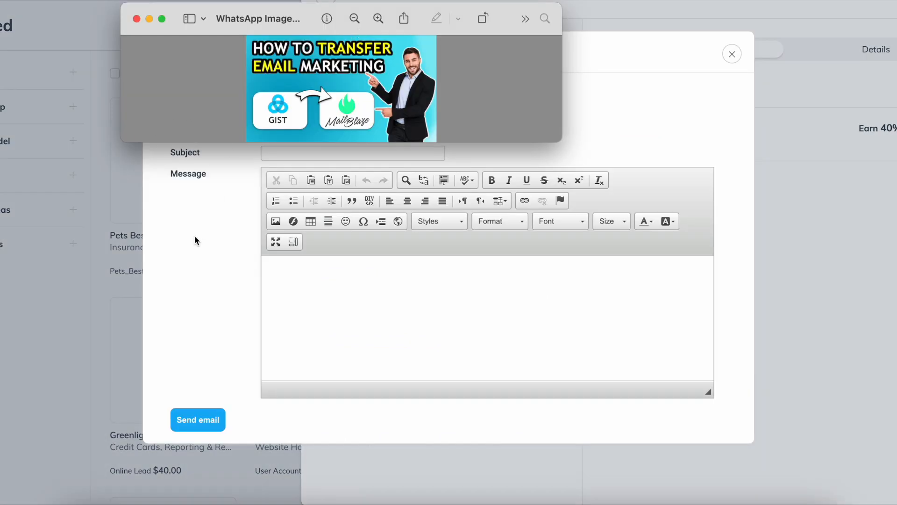
{"action": "mouse_move", "coordinate": [541, 229]}
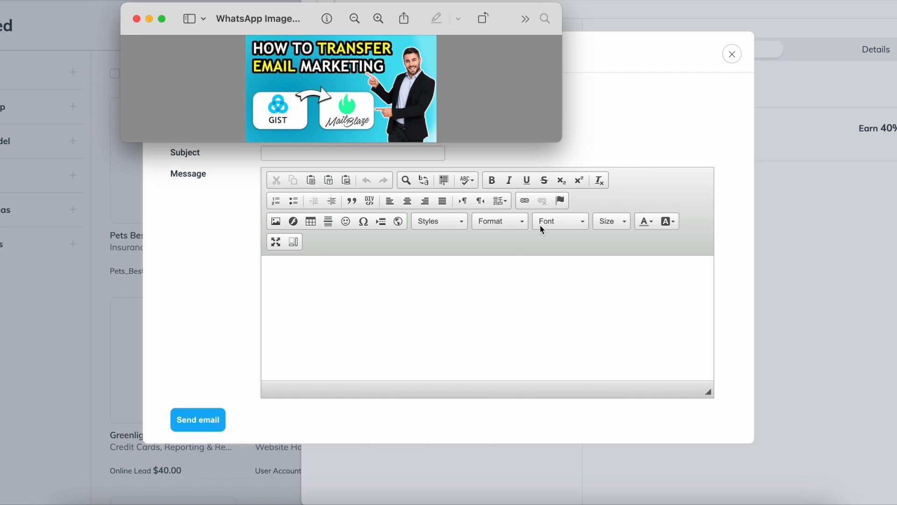
{"action": "mouse_move", "coordinate": [392, 234]}
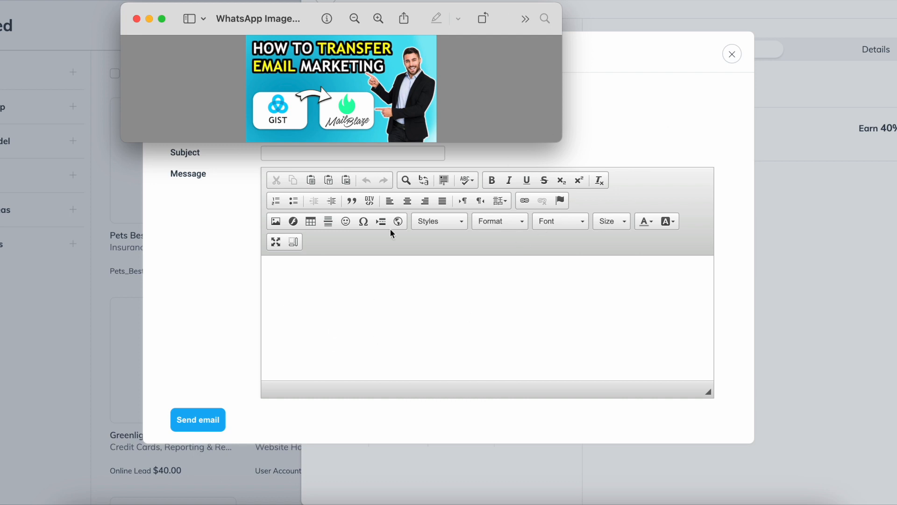
{"action": "mouse_move", "coordinate": [408, 315]}
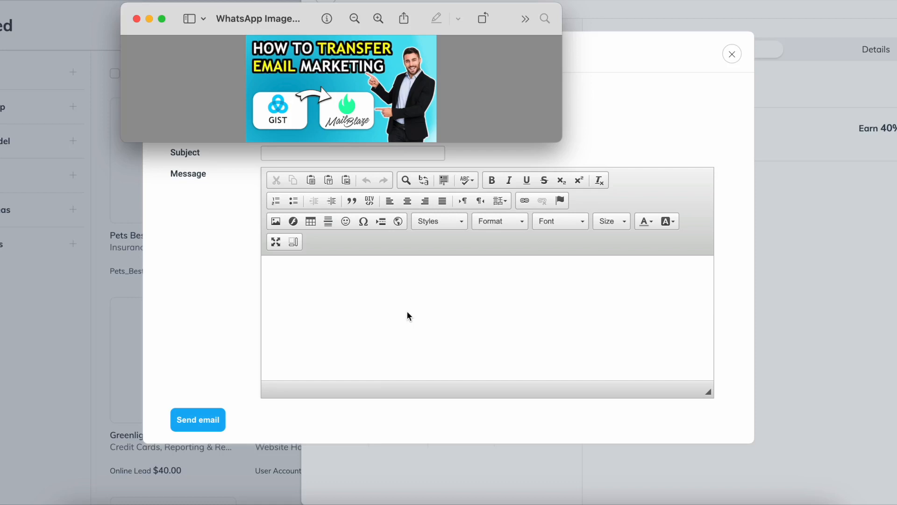
{"action": "mouse_move", "coordinate": [410, 319]}
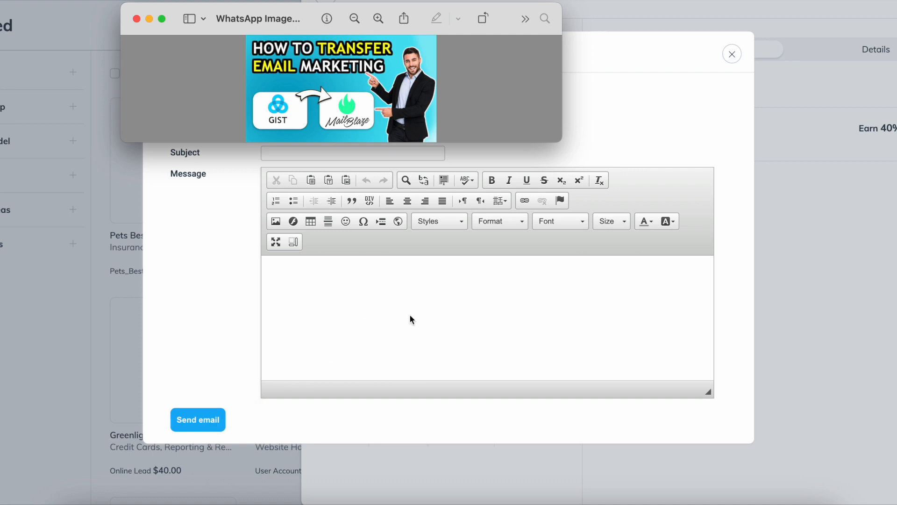